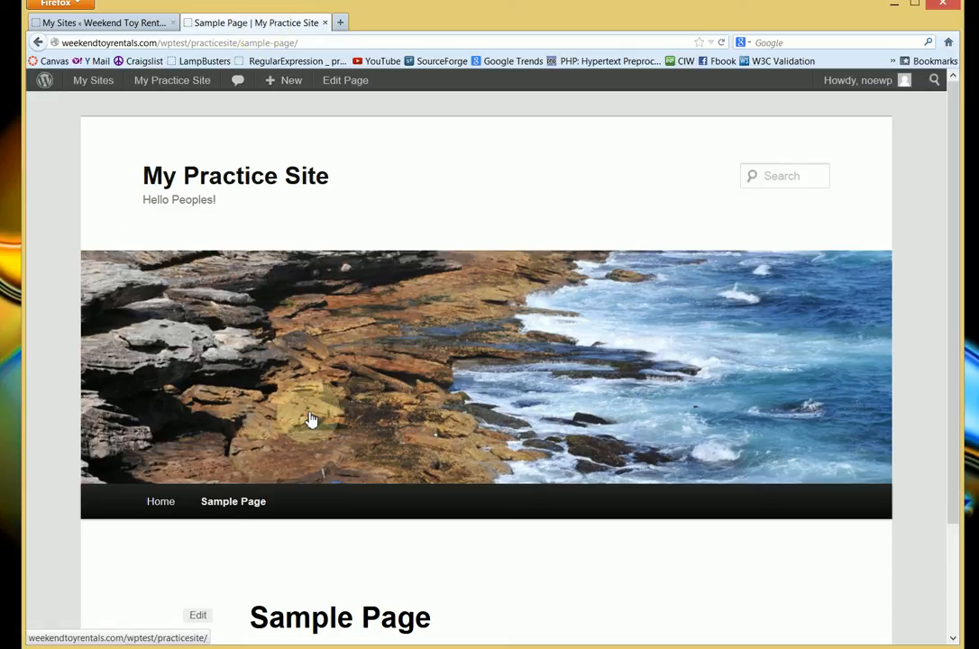
pyautogui.moveTo(774, 201)
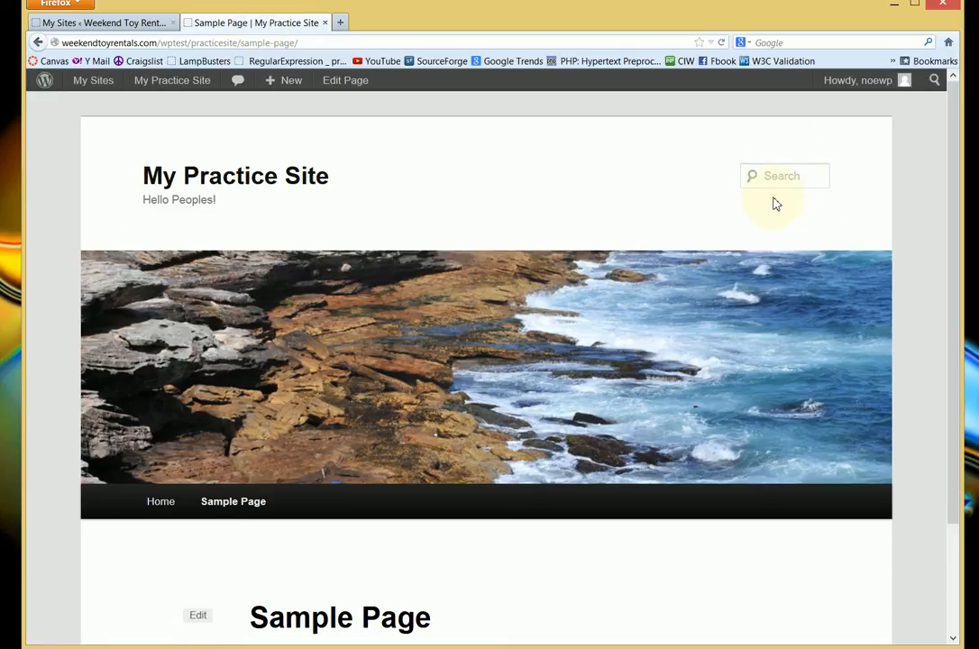
# Return from the Sample Page to My Practice Site's front page via the site title
pyautogui.scroll(-3)
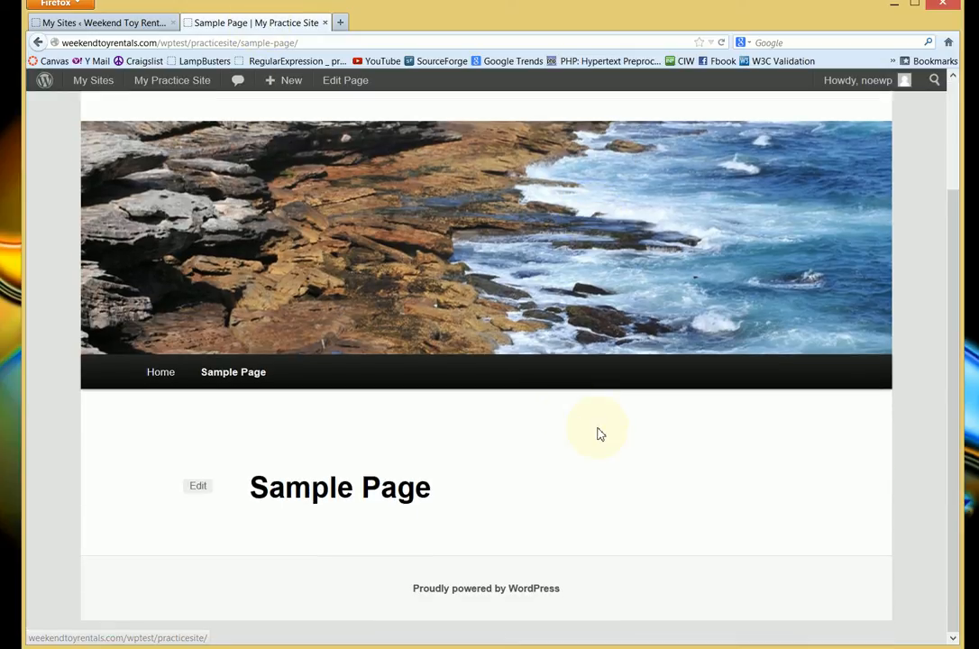
pyautogui.scroll(3)
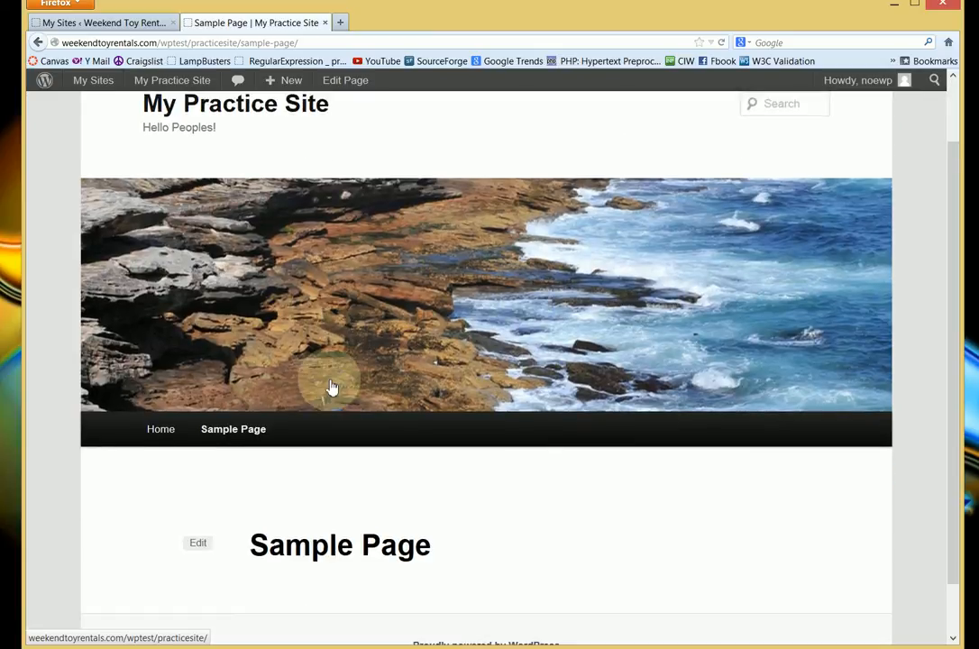
pyautogui.click(161, 429)
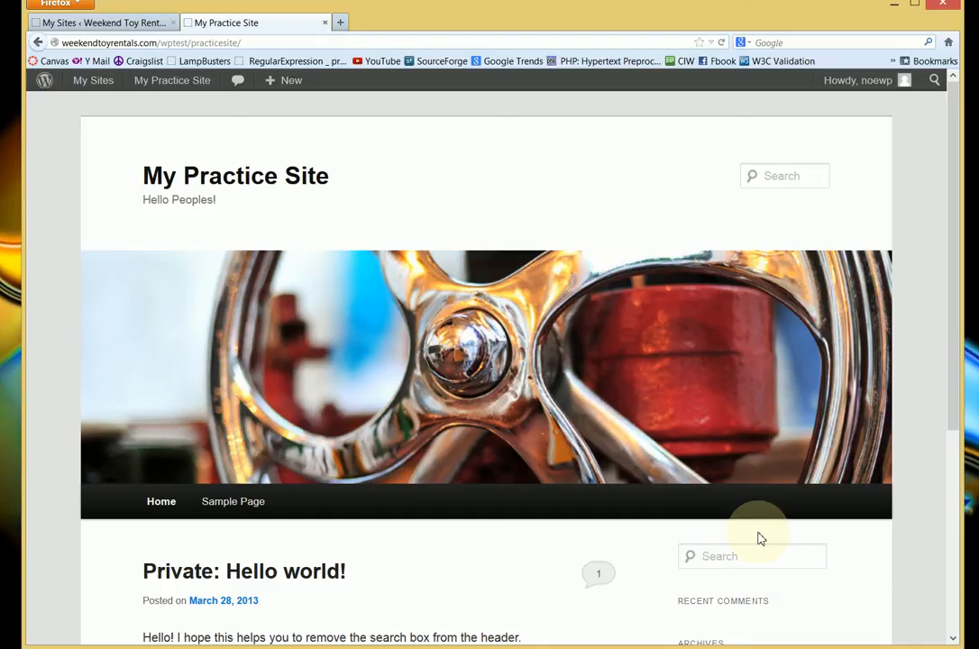
pyautogui.moveTo(791, 146)
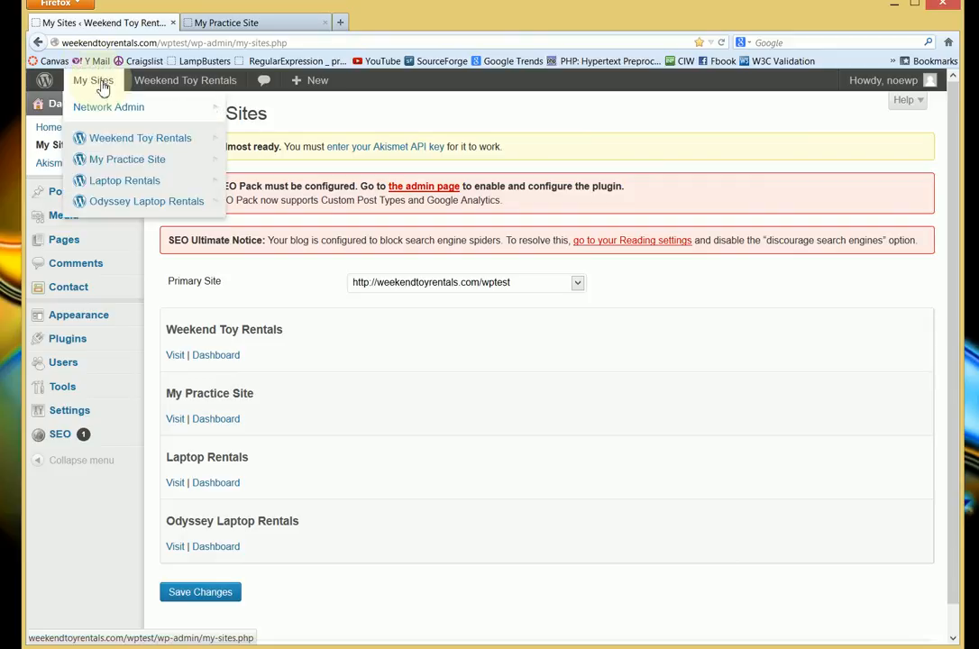
pyautogui.moveTo(80, 314)
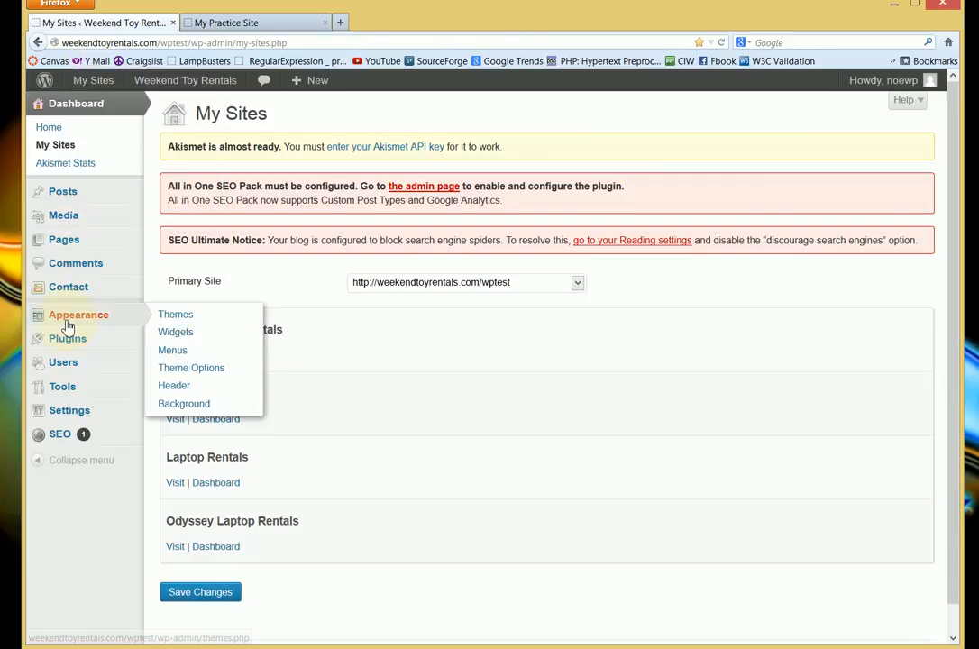
pyautogui.moveTo(177, 332)
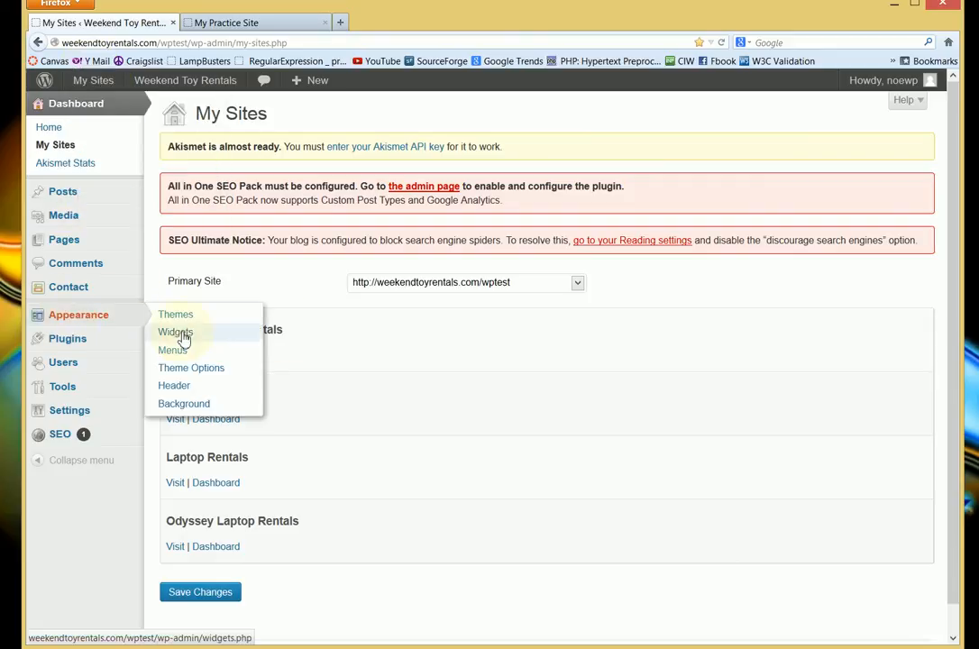
pyautogui.moveTo(198, 379)
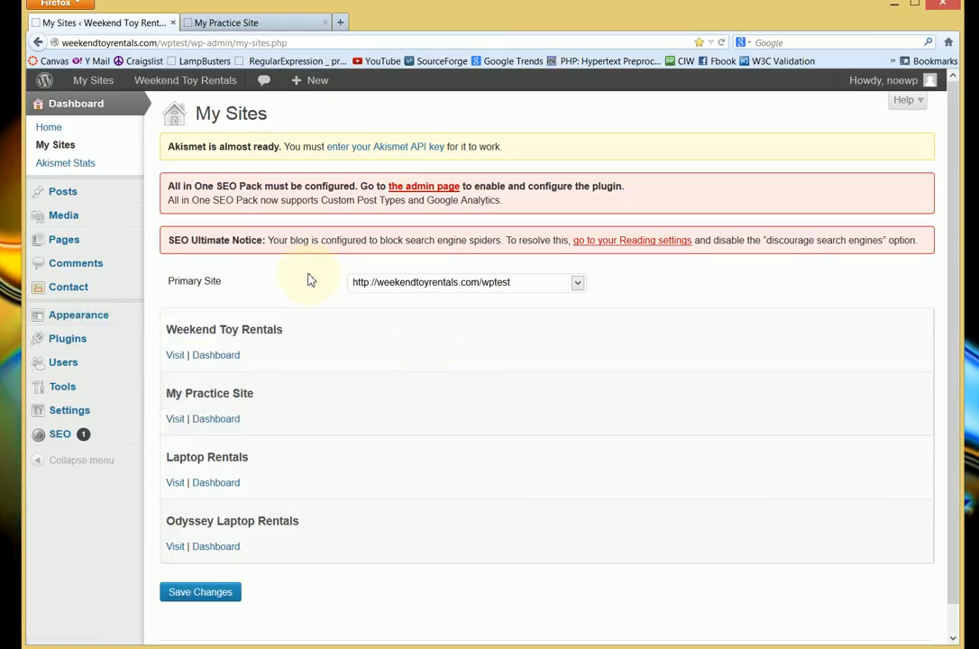
# Go from My Sites to the Network Admin dashboard
pyautogui.click(94, 79)
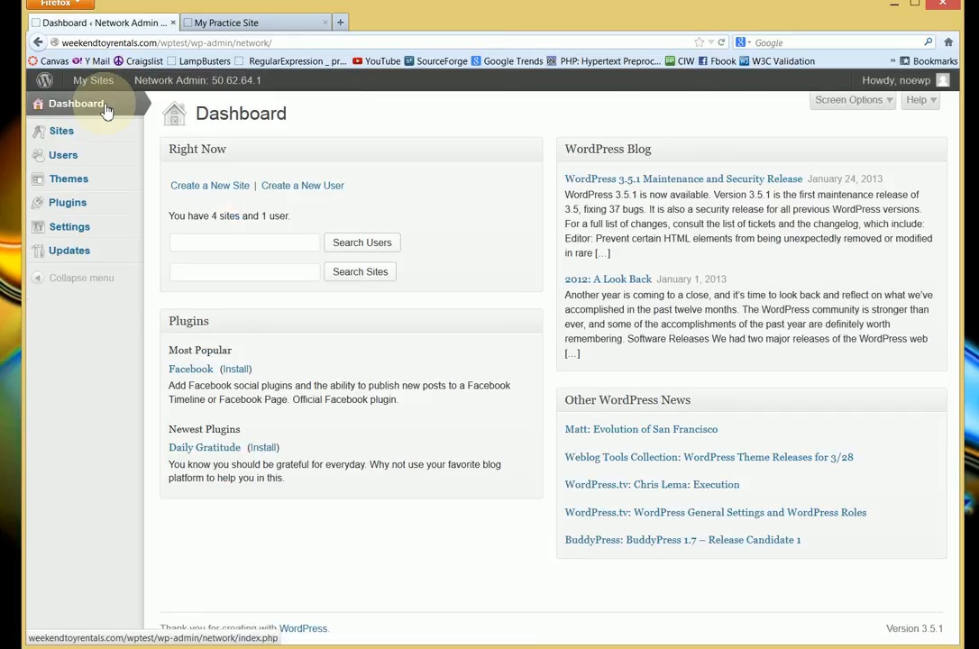
pyautogui.moveTo(69, 178)
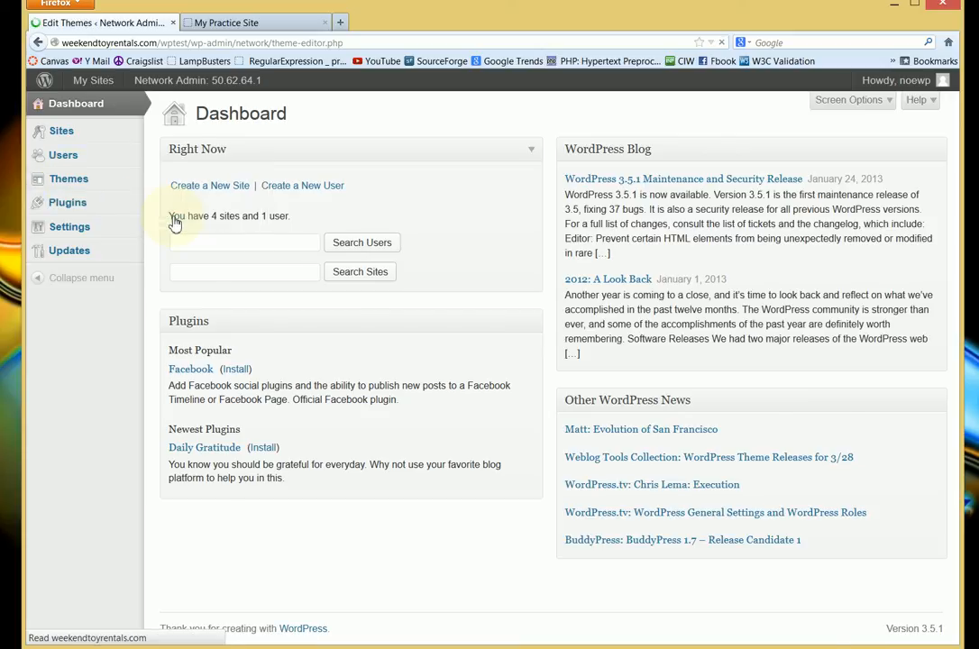
# Open the network Themes Editor showing Twenty Eleven's style.css
pyautogui.click(68, 179)
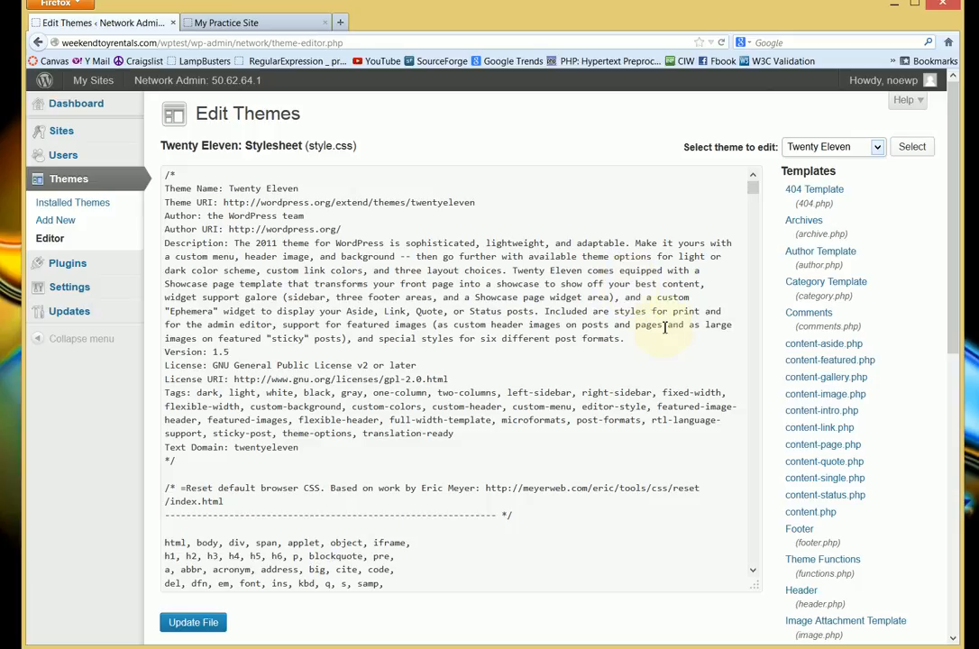
# Load Header (header.php) from the Twenty Eleven templates list into the editor
pyautogui.scroll(-3)
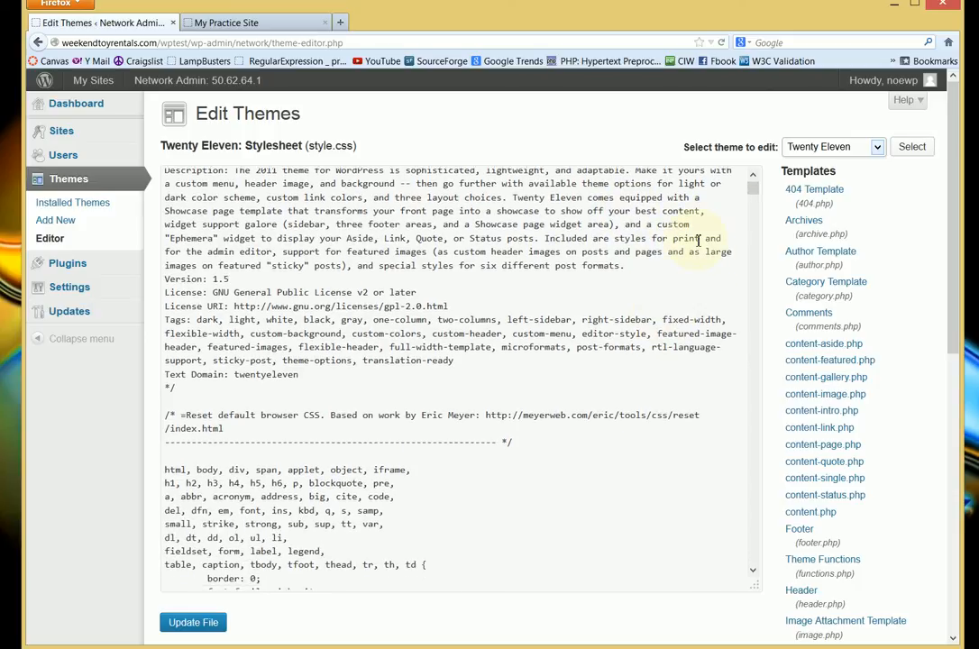
pyautogui.moveTo(801, 590)
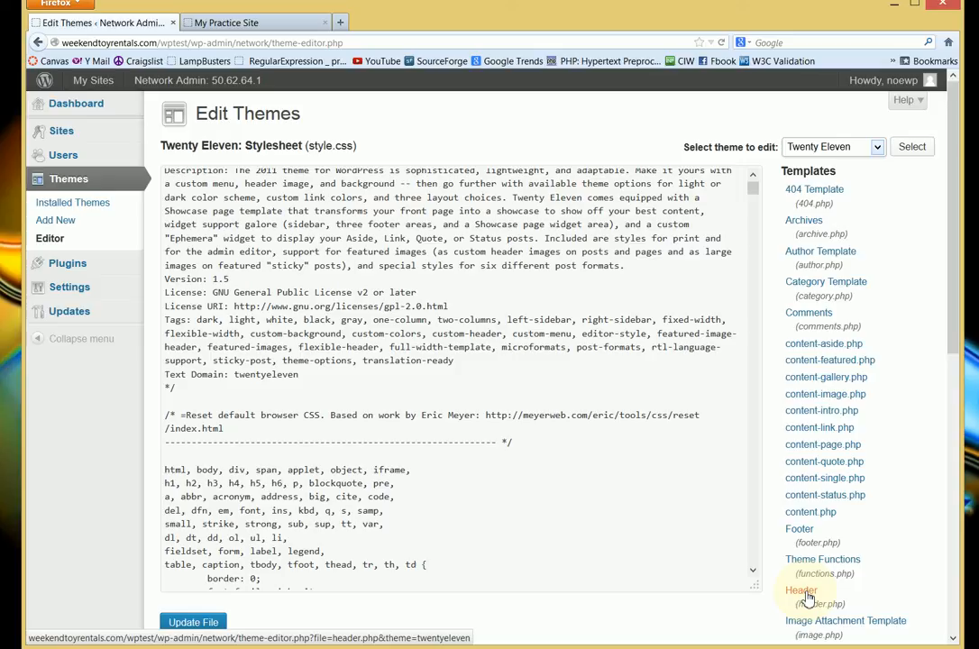
pyautogui.click(800, 591)
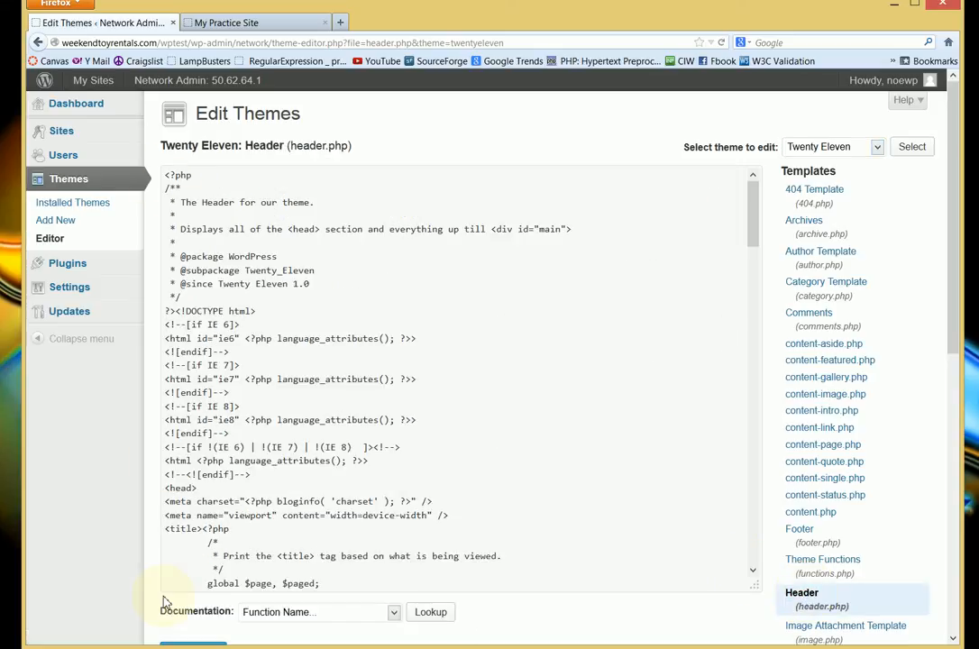
pyautogui.moveTo(761, 155)
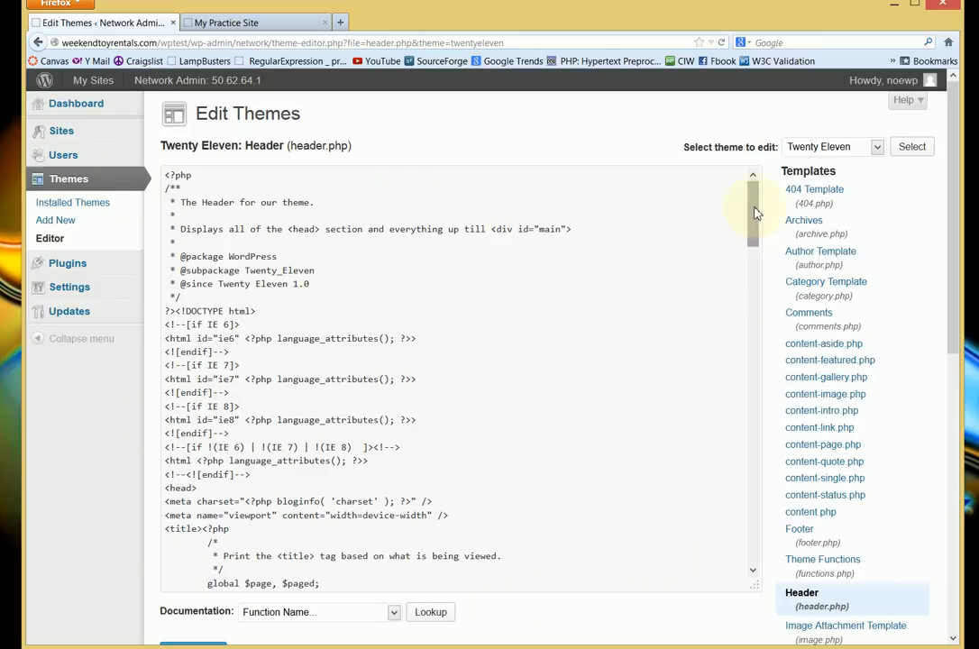
# Scroll header.php down to the search-form block between the 'edited out' markers
pyautogui.scroll(-3)
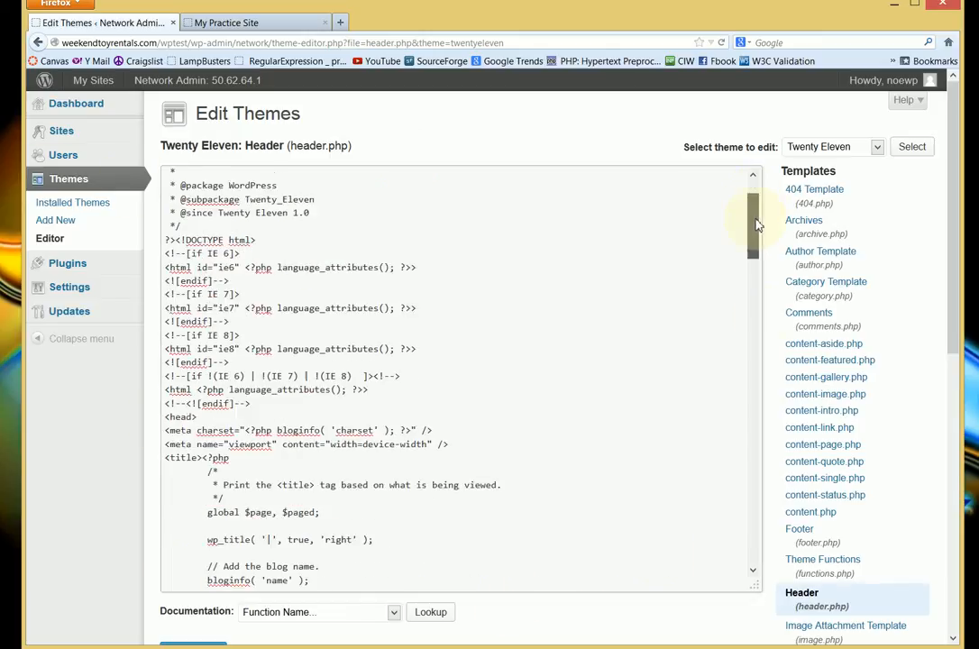
pyautogui.scroll(-3)
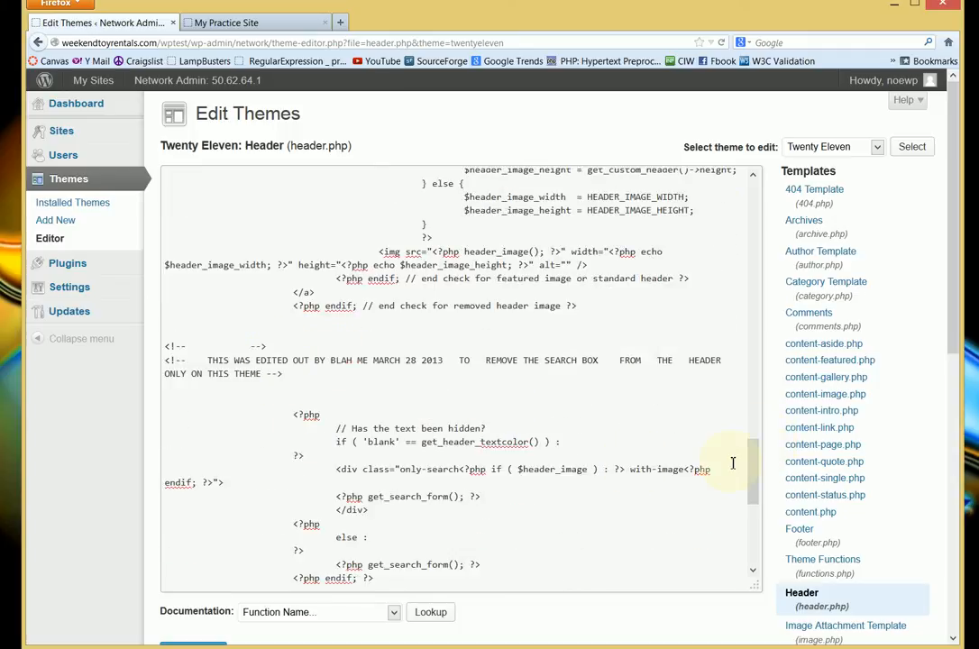
pyautogui.scroll(-3)
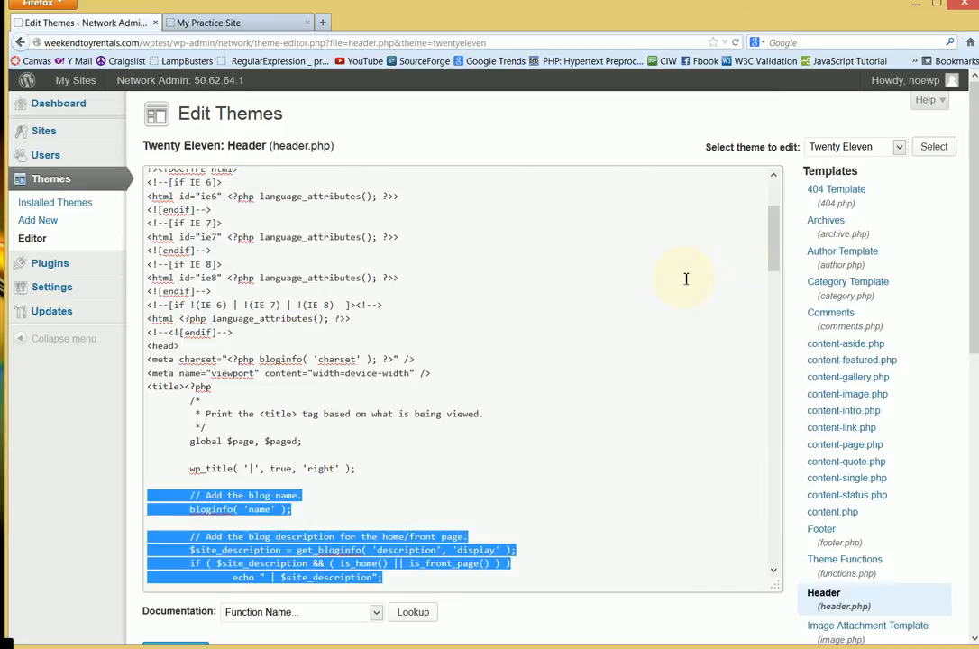
pyautogui.scroll(-3)
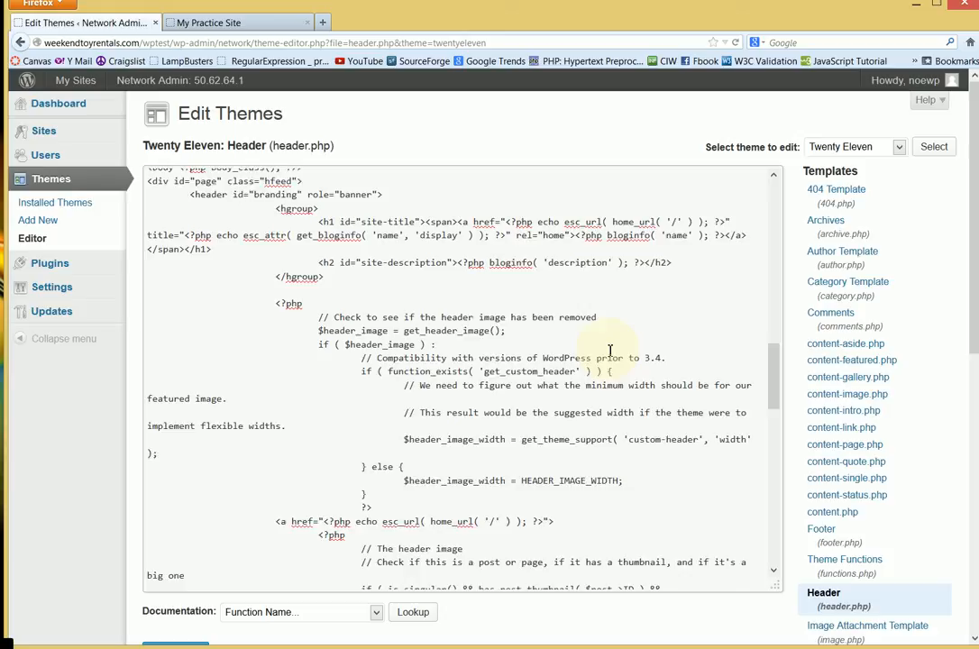
pyautogui.scroll(-3)
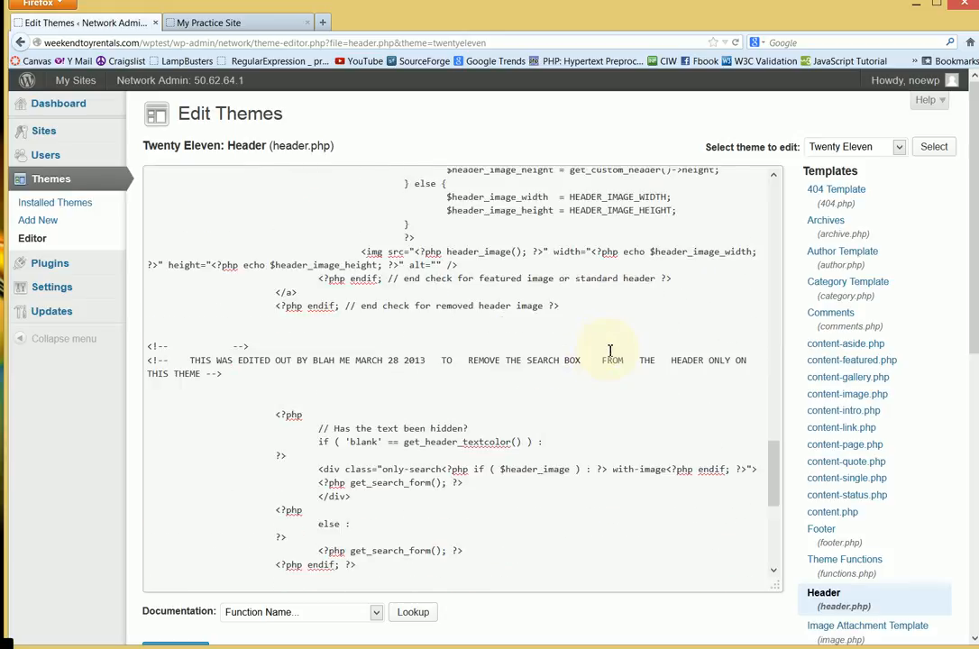
pyautogui.scroll(-3)
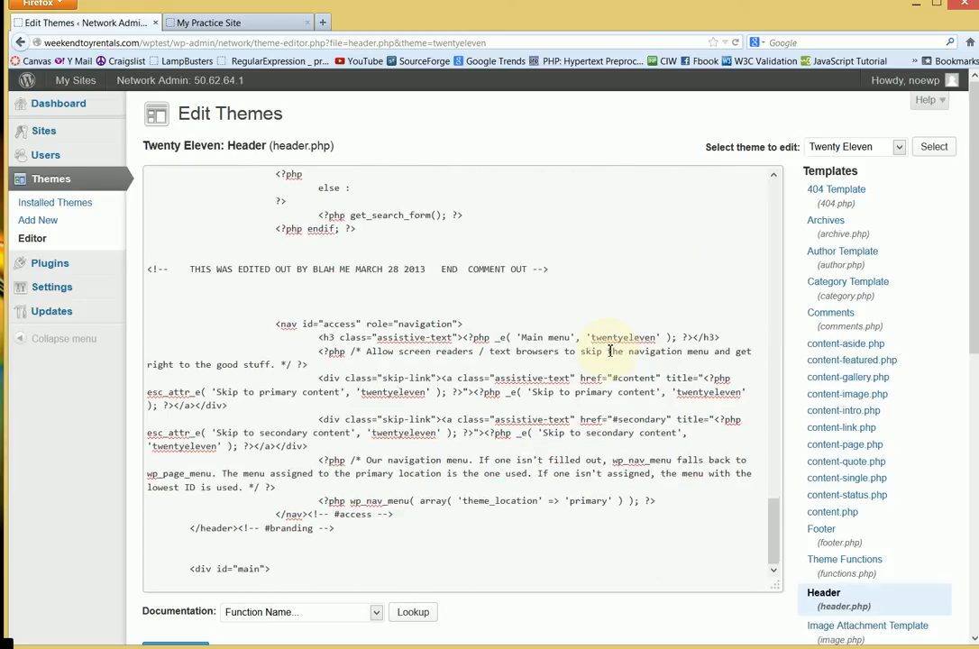
pyautogui.scroll(-3)
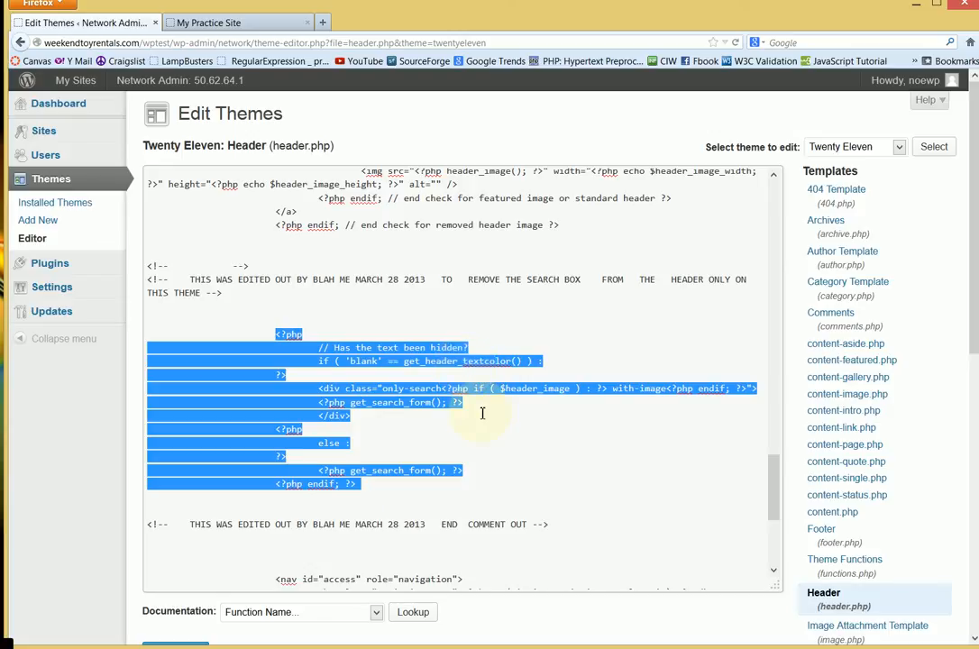
# Wrap the search-form PHP block in <!-- before and --> after endif; ?>
pyautogui.click(180, 267)
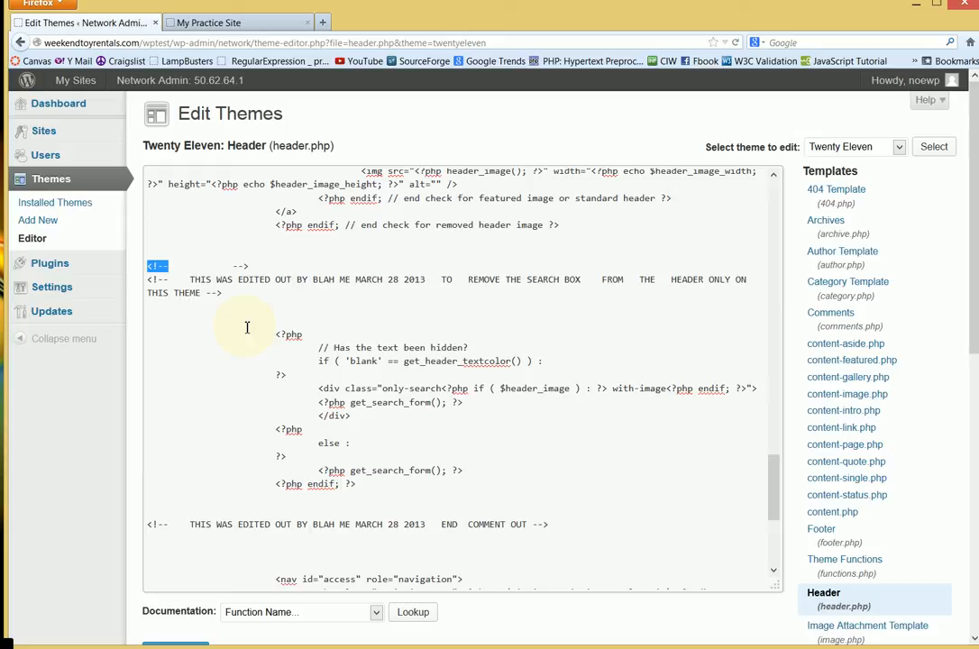
pyautogui.moveTo(239, 331)
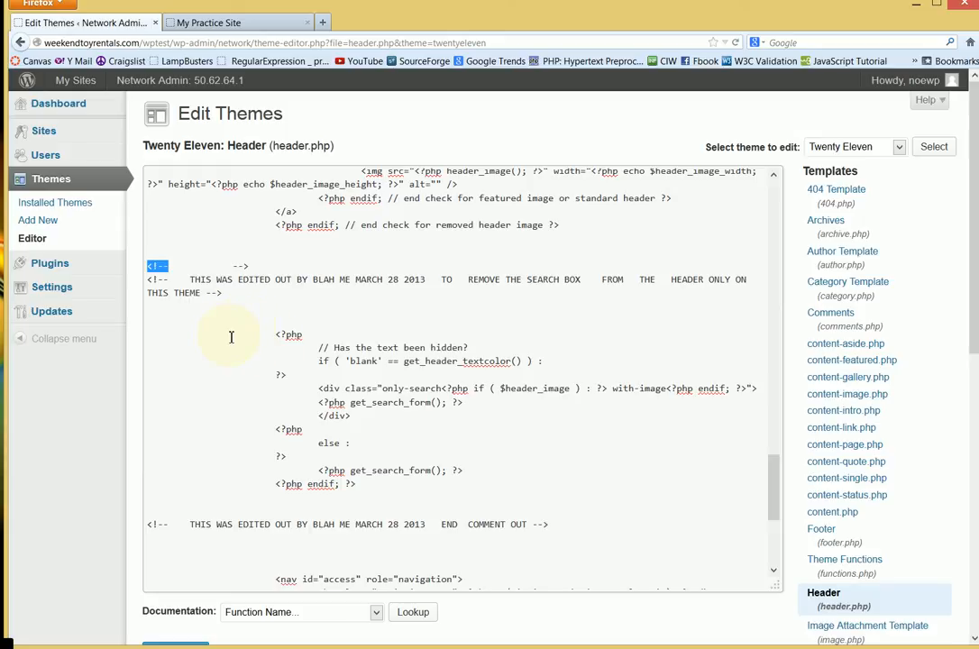
pyautogui.moveTo(238, 320)
pyautogui.write('-->')
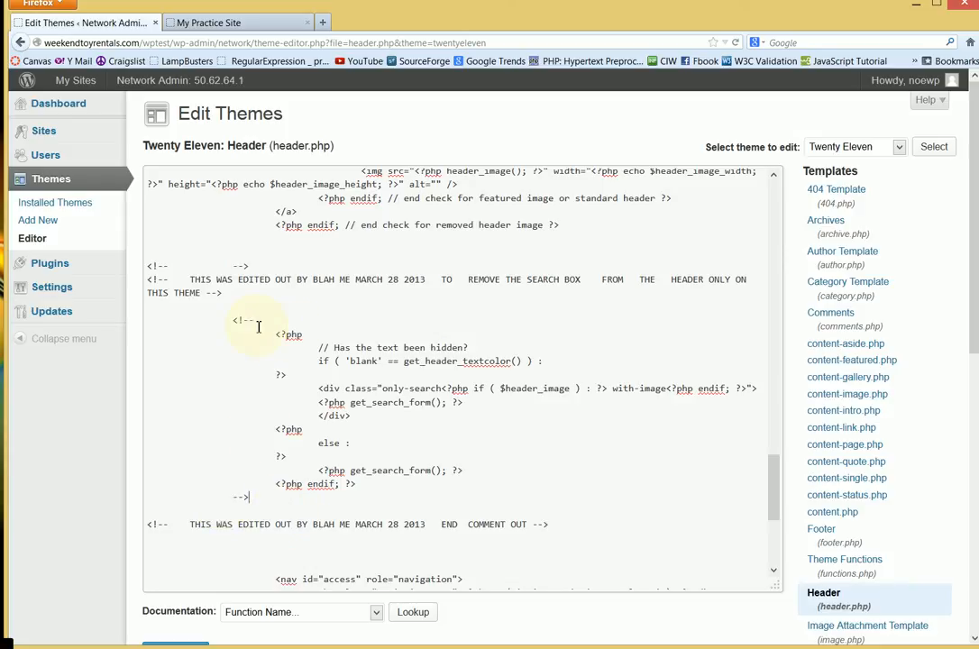
pyautogui.moveTo(279, 328); pyautogui.dragTo(357, 487)
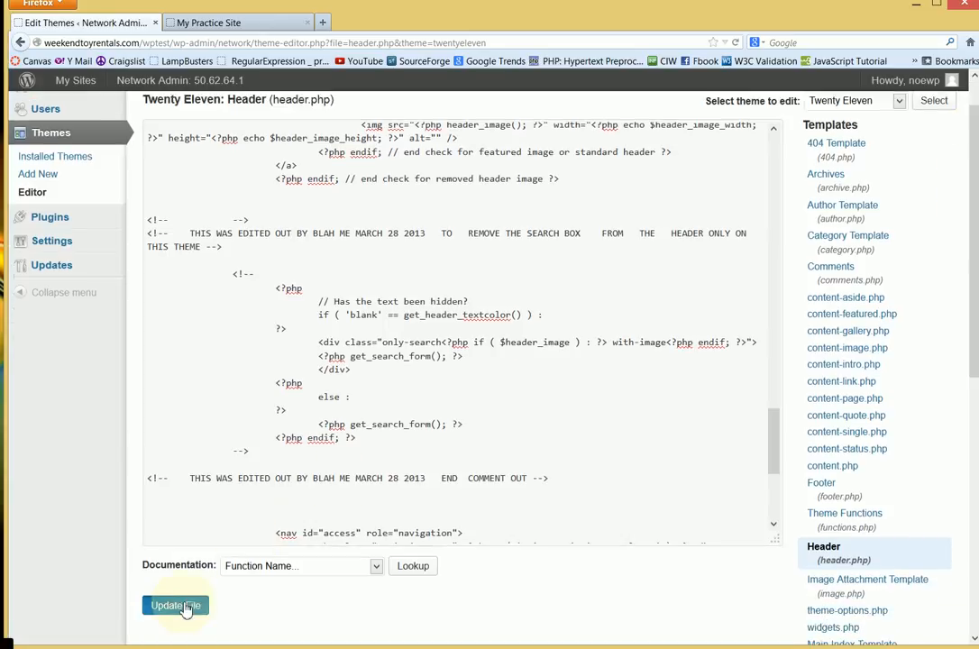
# Update header.php ('File edited successfully') and switch to the My Practice Site tab
pyautogui.click(177, 606)
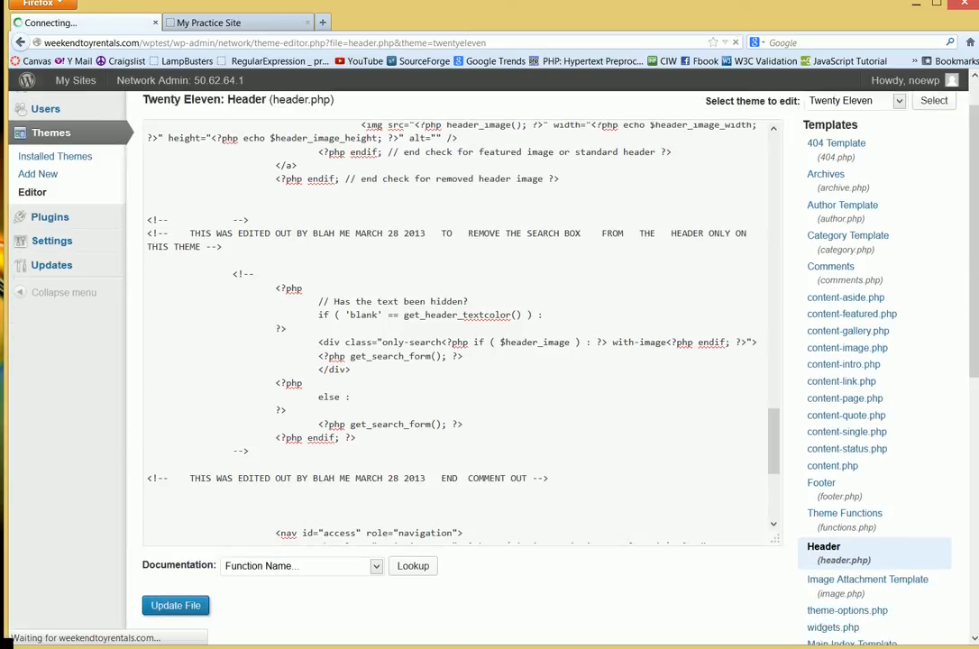
pyautogui.click(175, 605)
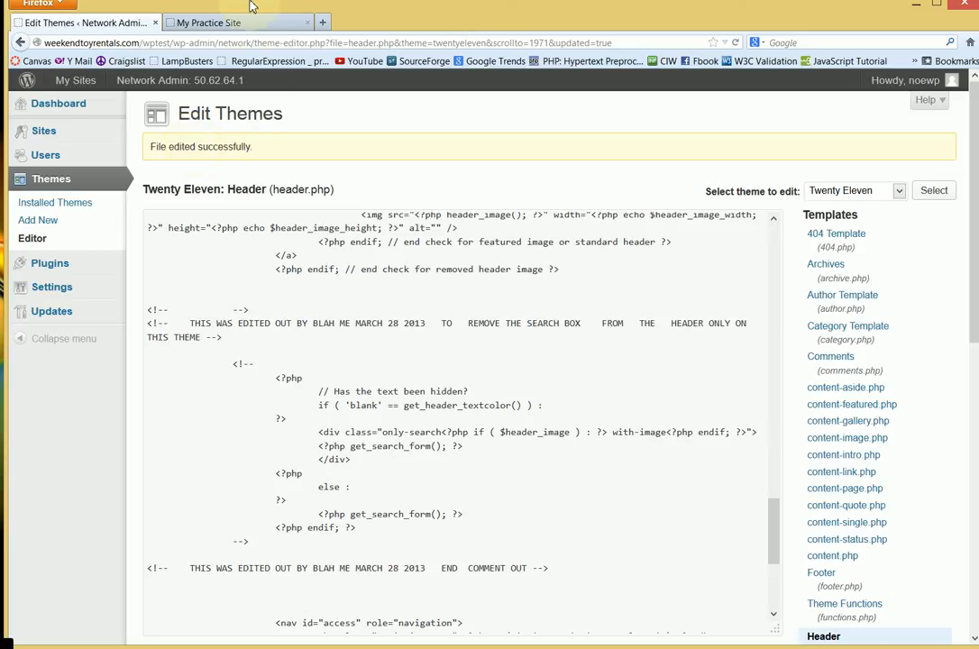
pyautogui.click(206, 22)
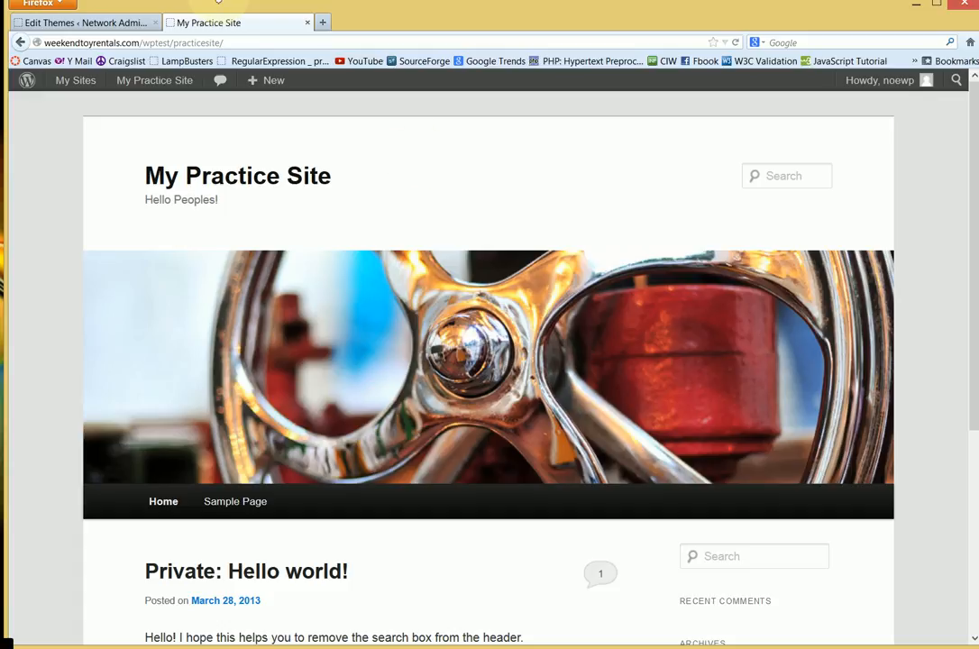
pyautogui.moveTo(829, 168)
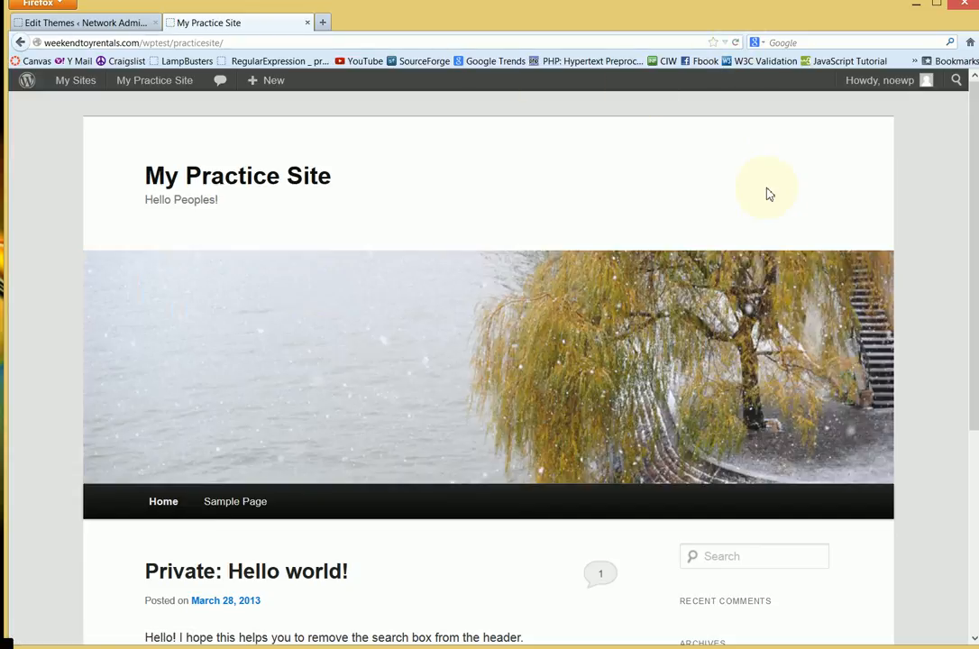
# Open Sample Page from the navigation, its header now without a search box
pyautogui.click(234, 501)
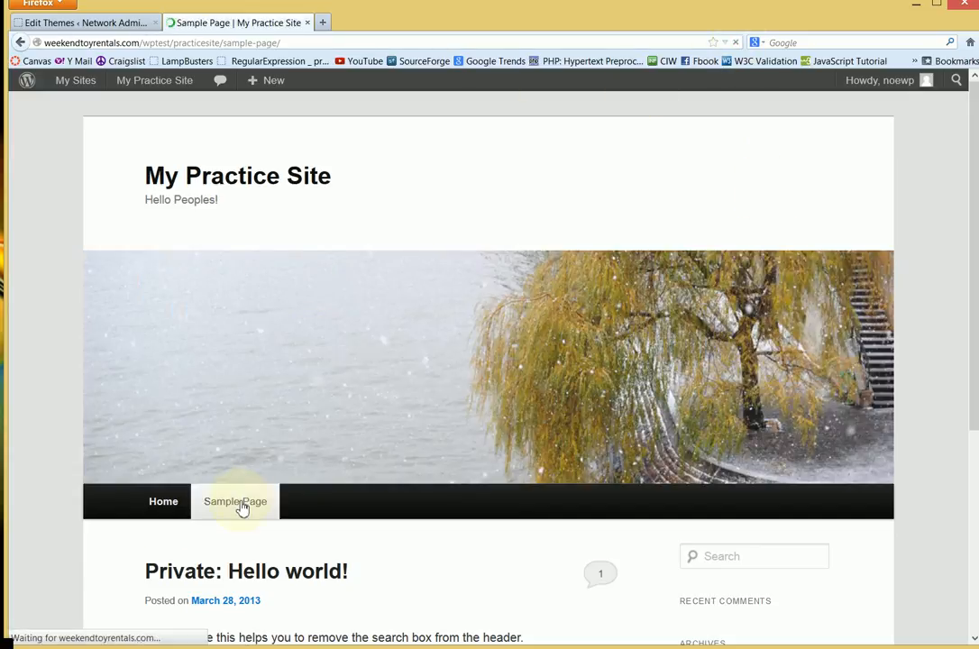
pyautogui.click(234, 501)
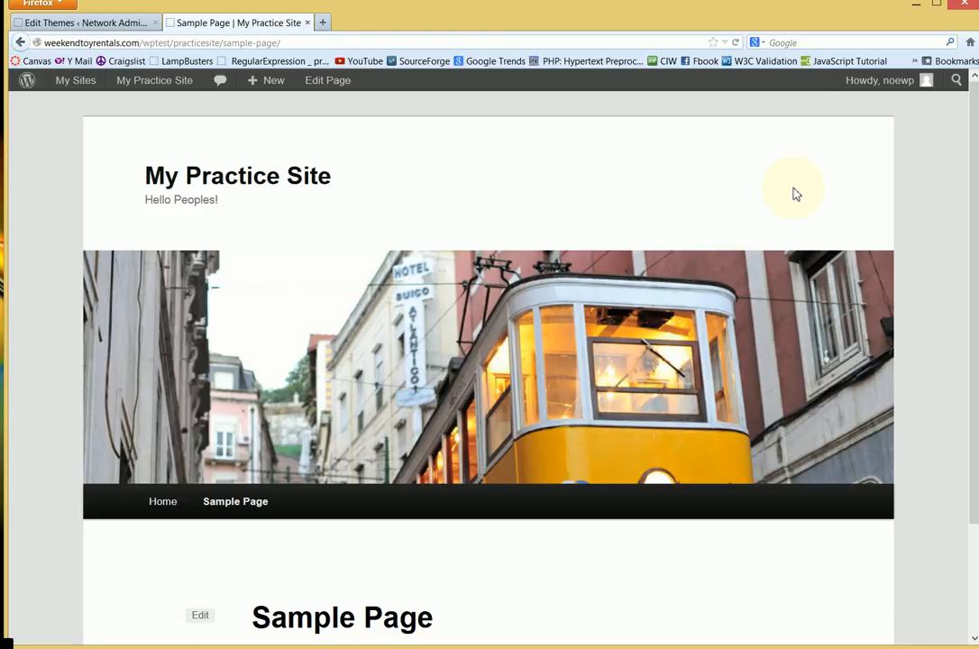